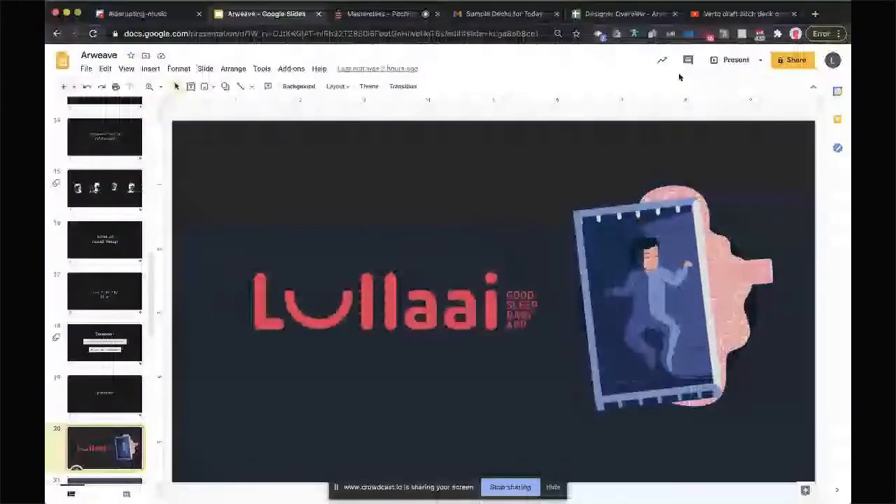
Page through the sleep-solution, AI Night Mode and Lullaai title slides before the statistics slide
scroll(down, 3)
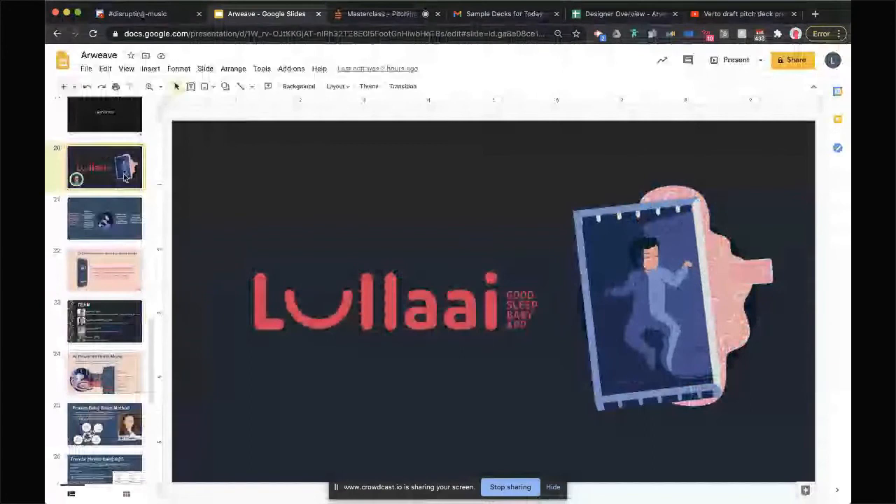
click(105, 269)
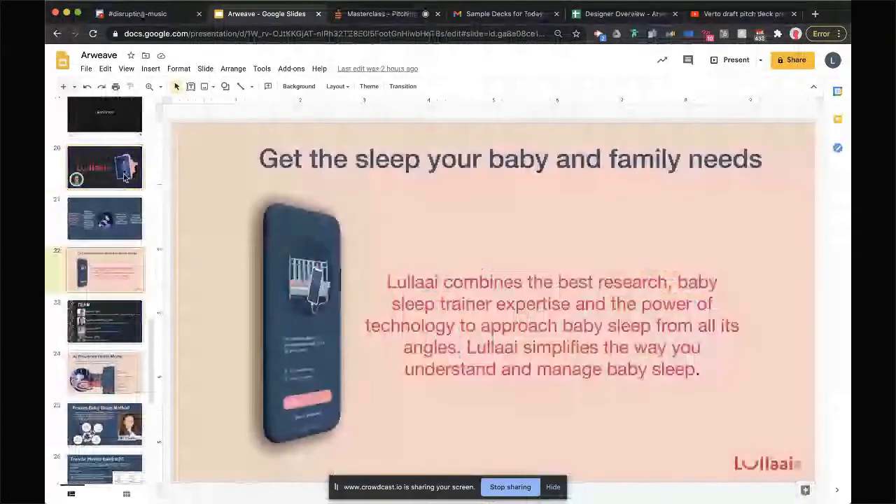
scroll(up, 3)
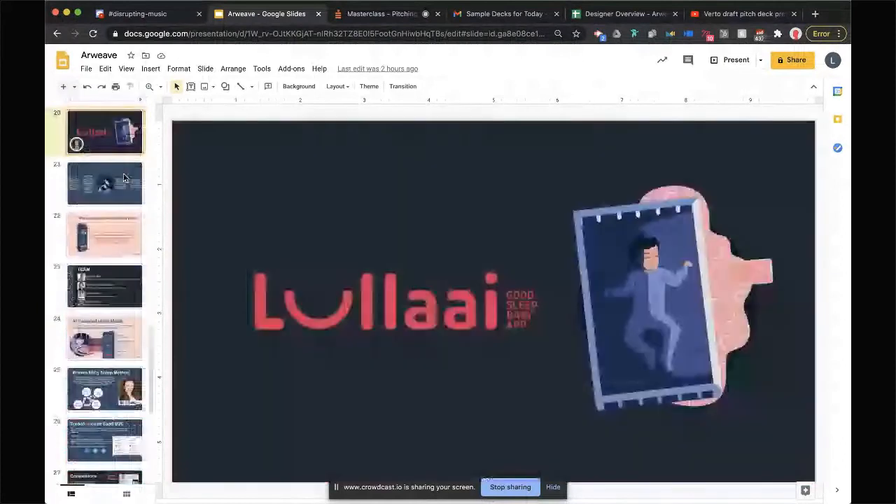
click(104, 234)
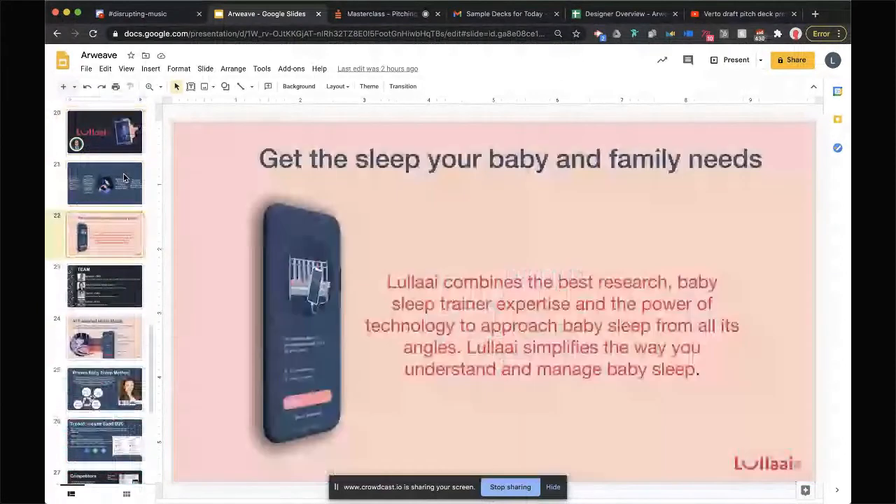
click(104, 337)
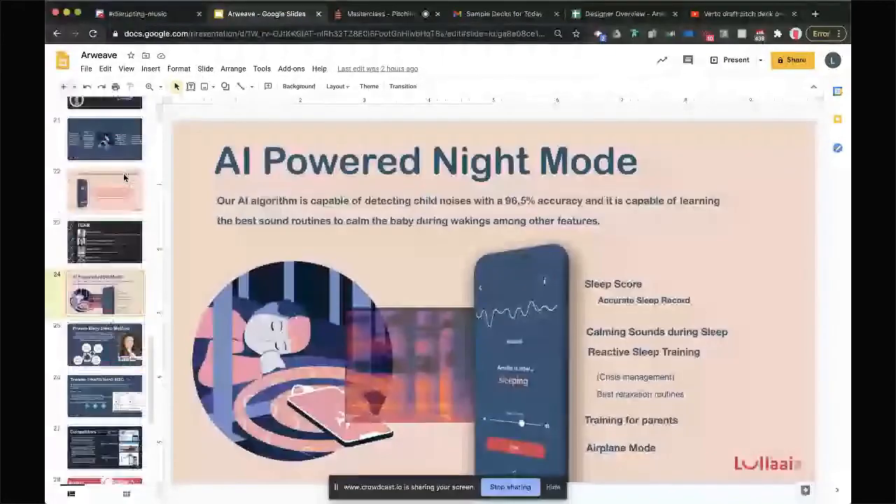
click(104, 139)
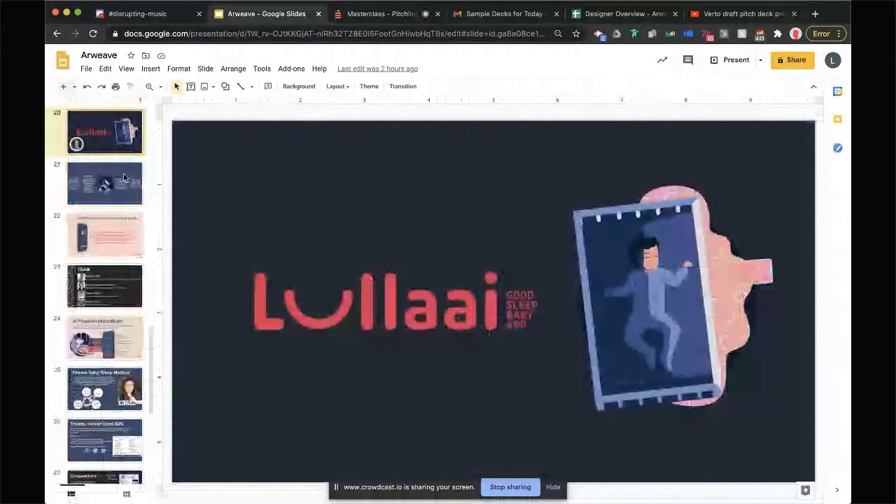
click(104, 183)
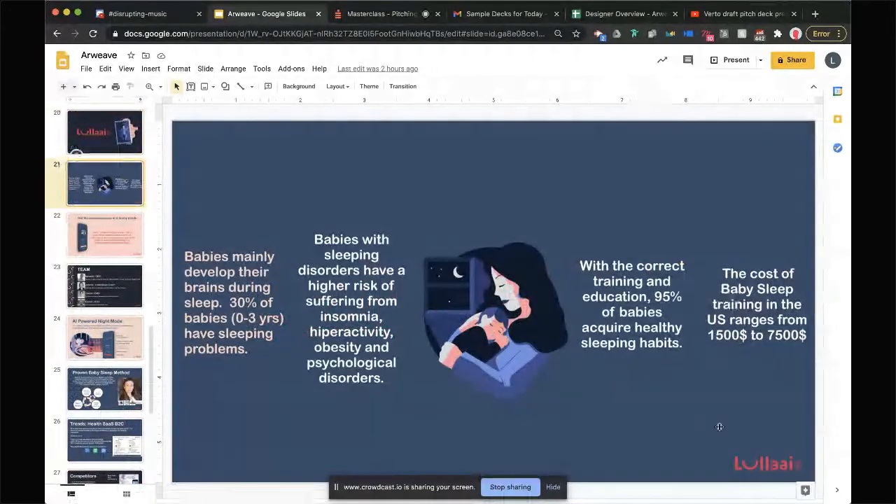
click(104, 234)
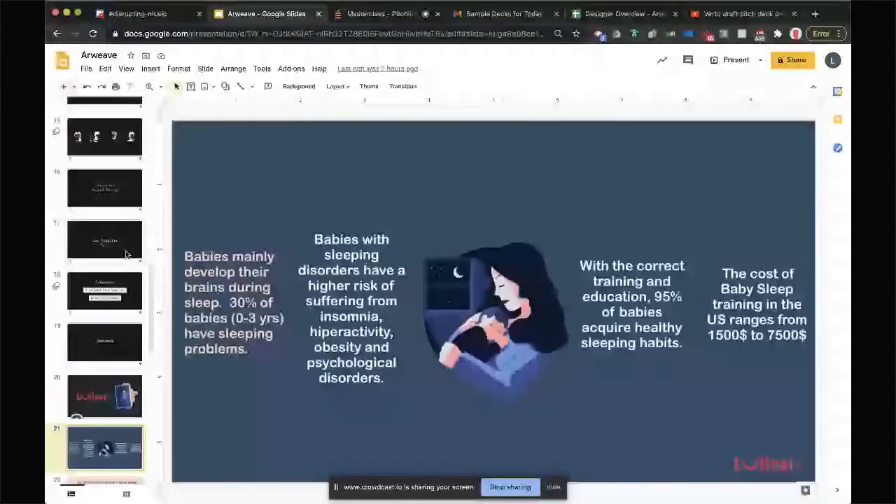
mouse_move(287, 280)
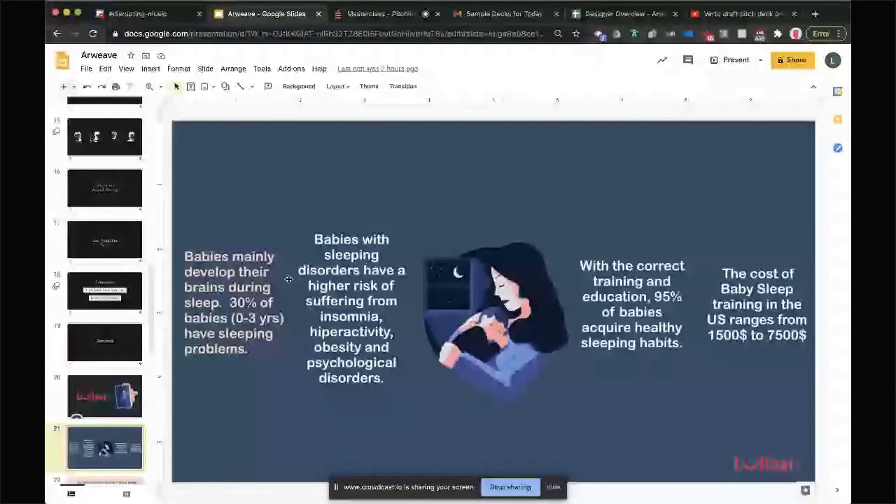
click(378, 13)
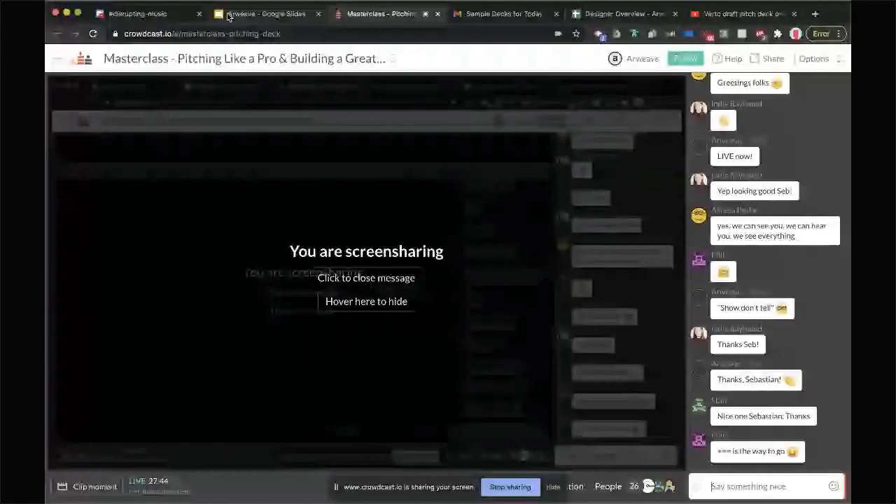
click(263, 14)
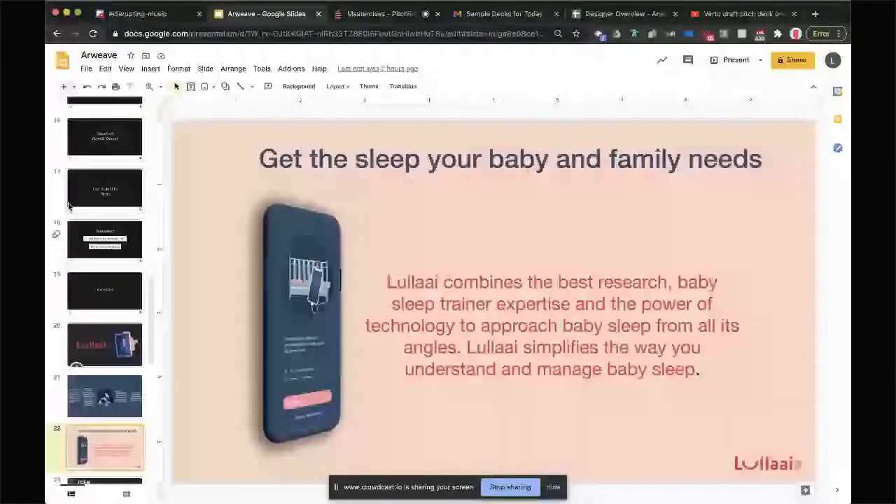
click(104, 343)
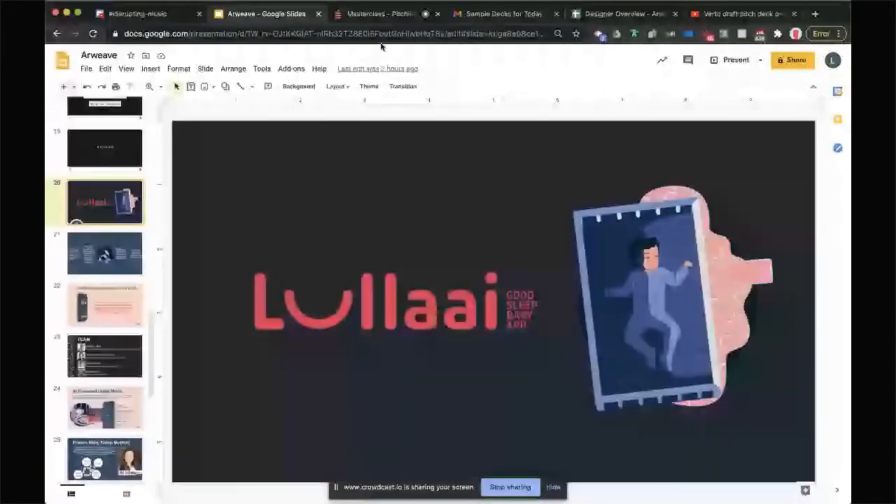
mouse_move(240, 86)
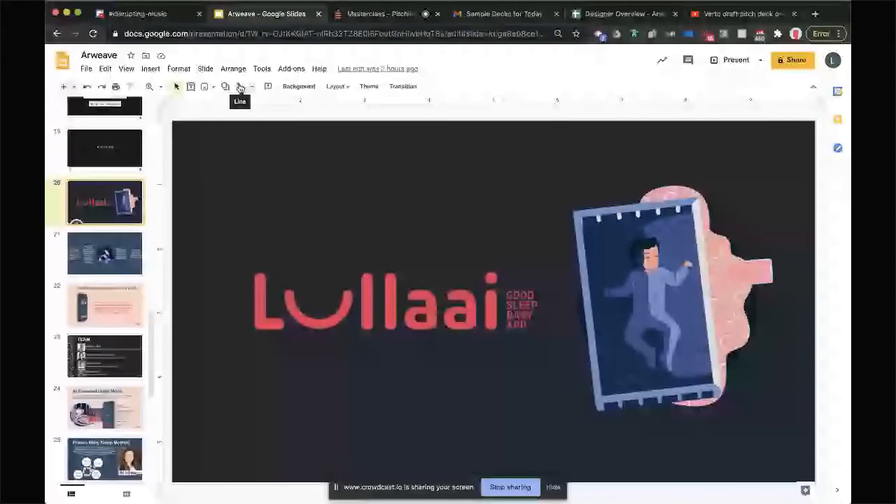
click(105, 253)
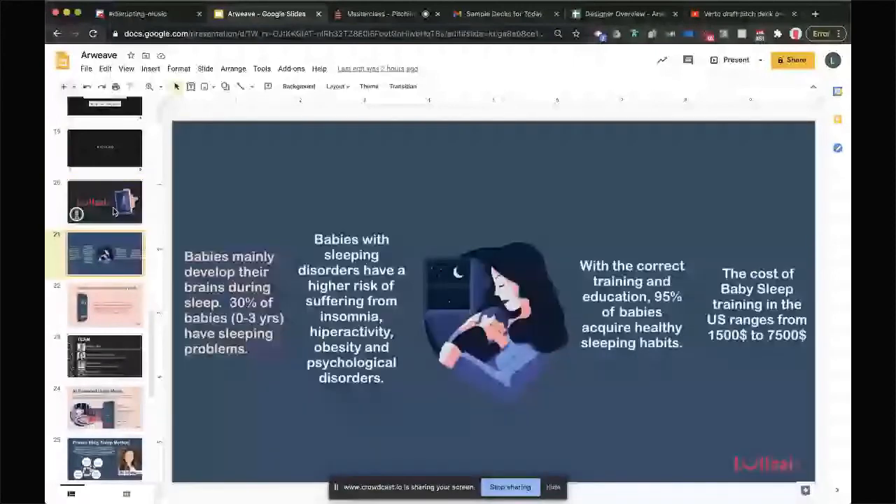
click(376, 14)
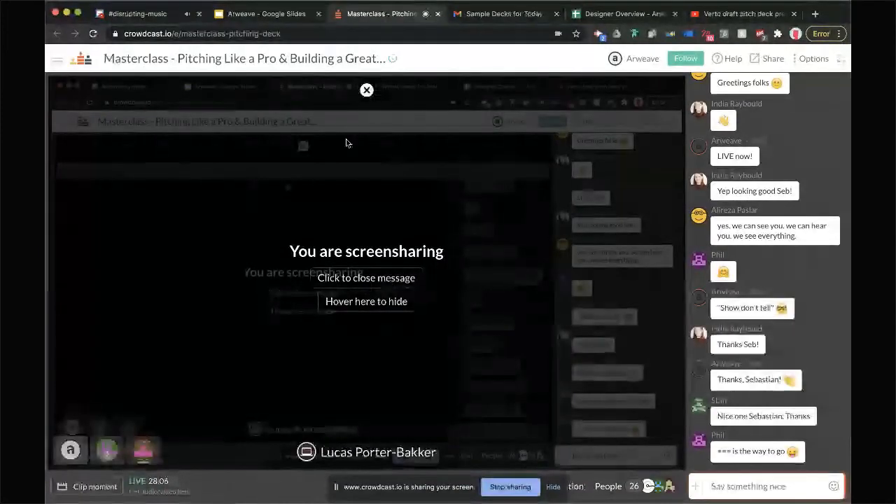
click(265, 13)
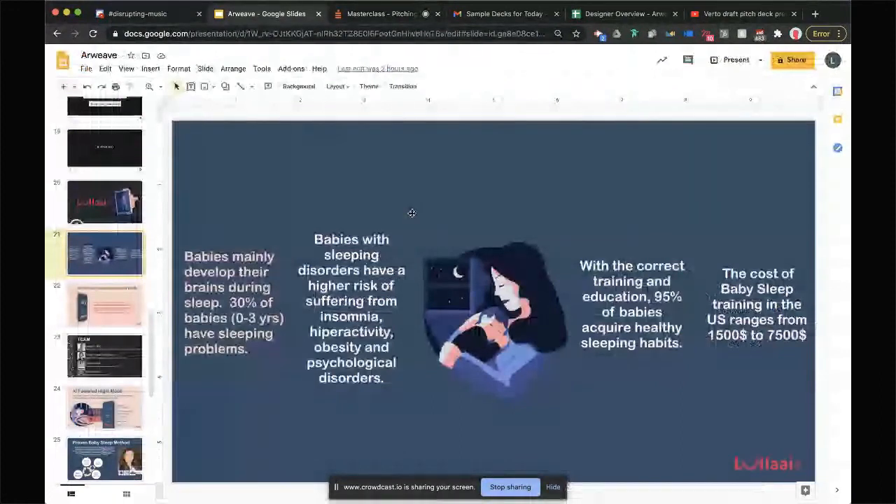
Show the 'Get the sleep your baby' slide, then the TEAM slide
click(104, 302)
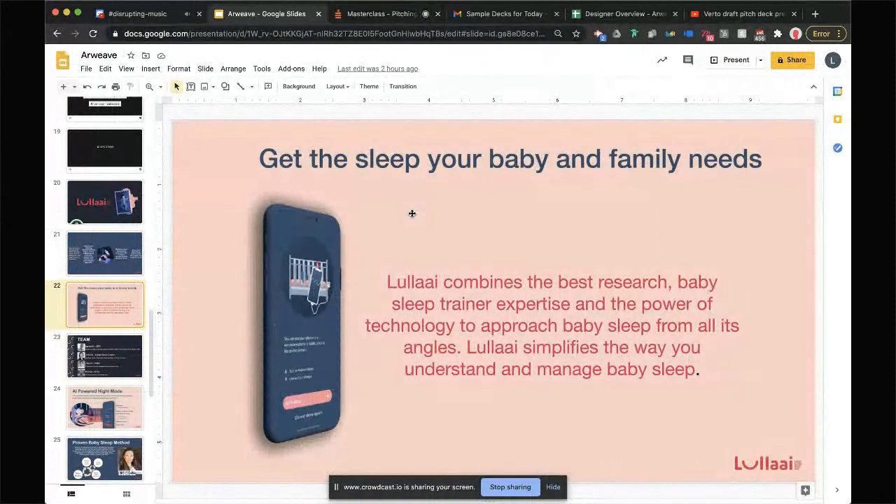
click(104, 356)
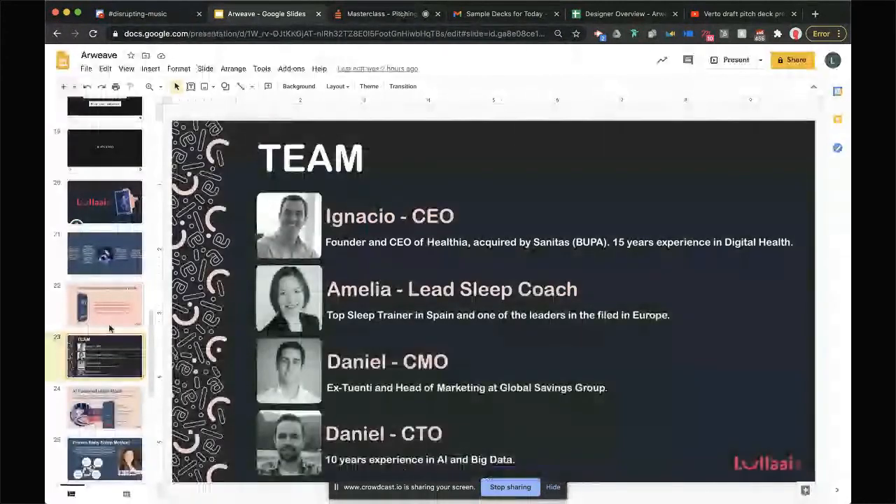
Flip through AI Night Mode, title, statistics, TEAM, Competitors and Proven Baby Sleep Method slides
click(104, 407)
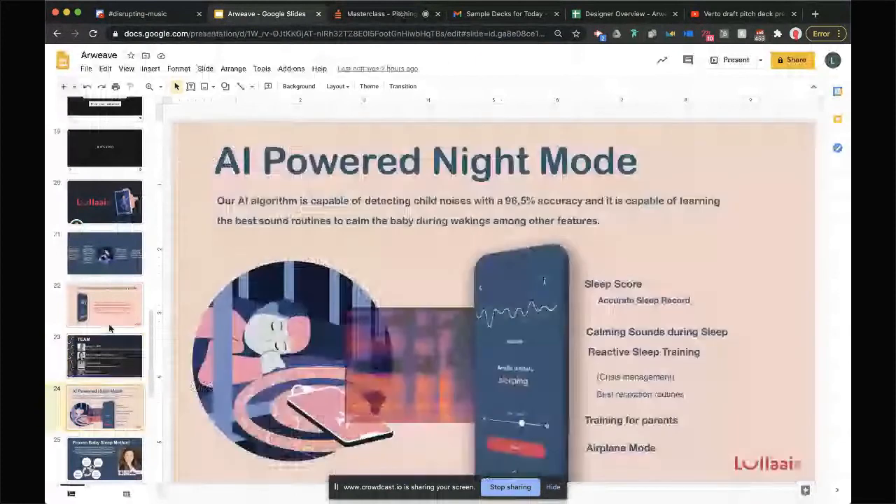
click(104, 203)
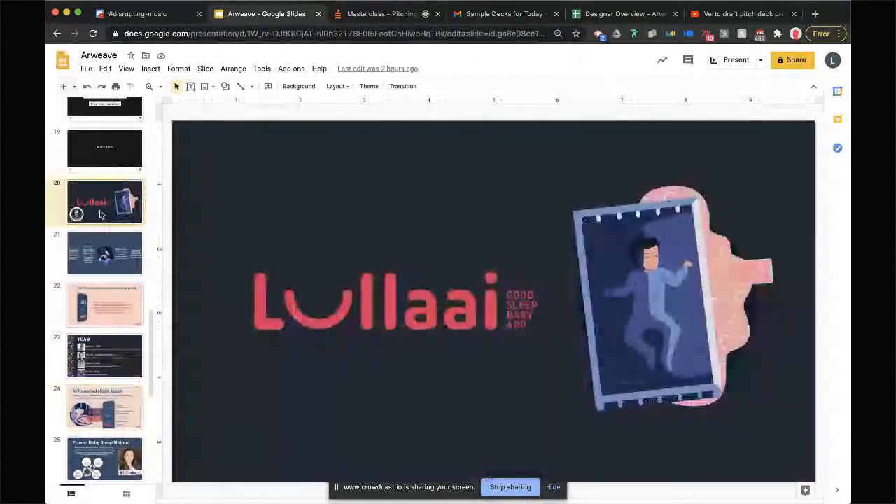
click(104, 253)
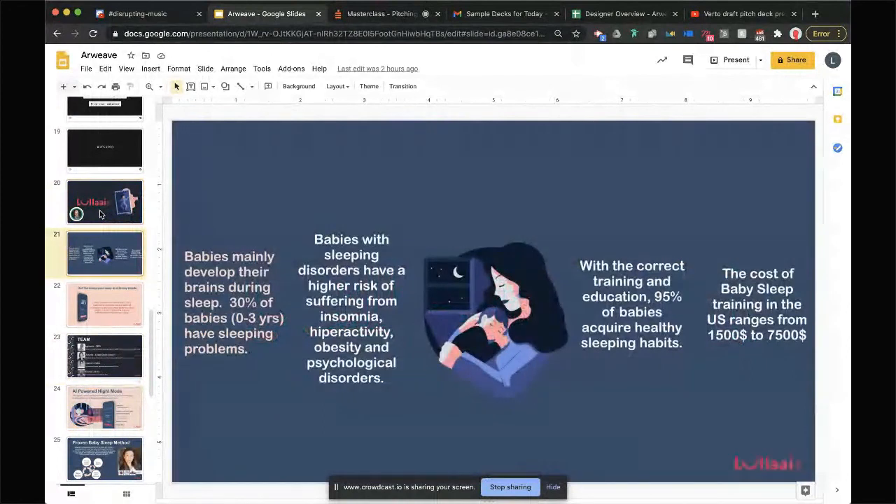
click(105, 355)
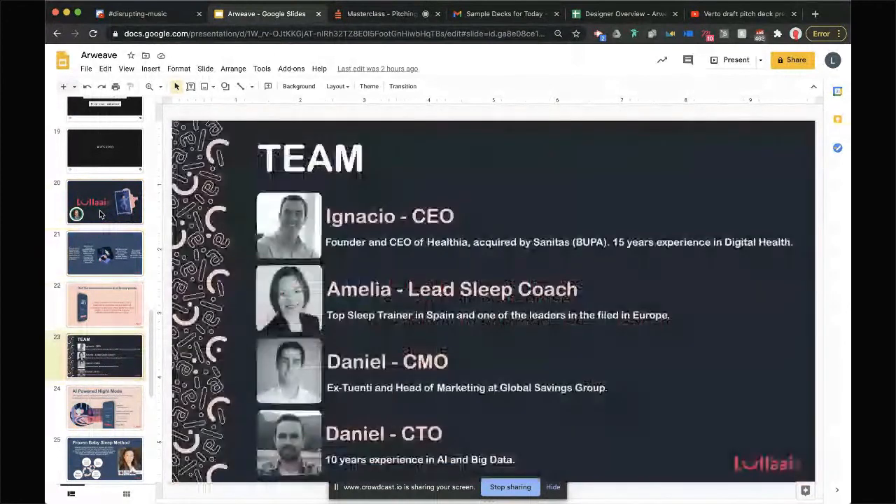
click(104, 406)
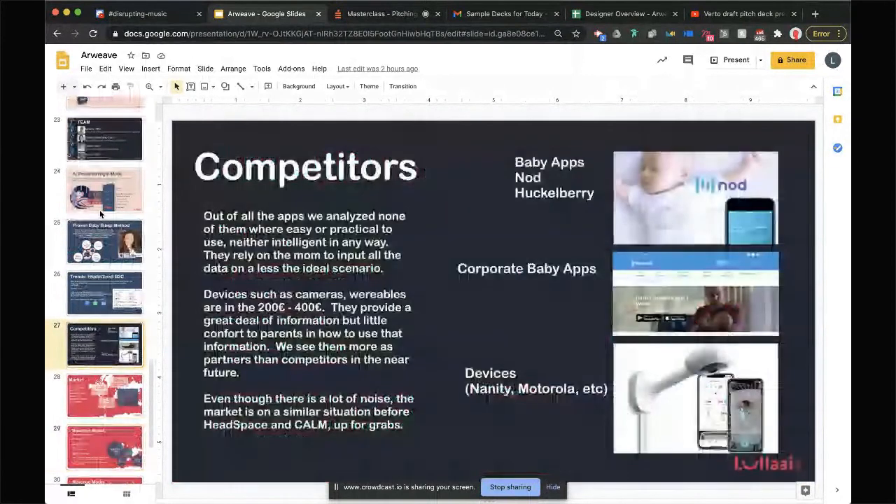
click(104, 241)
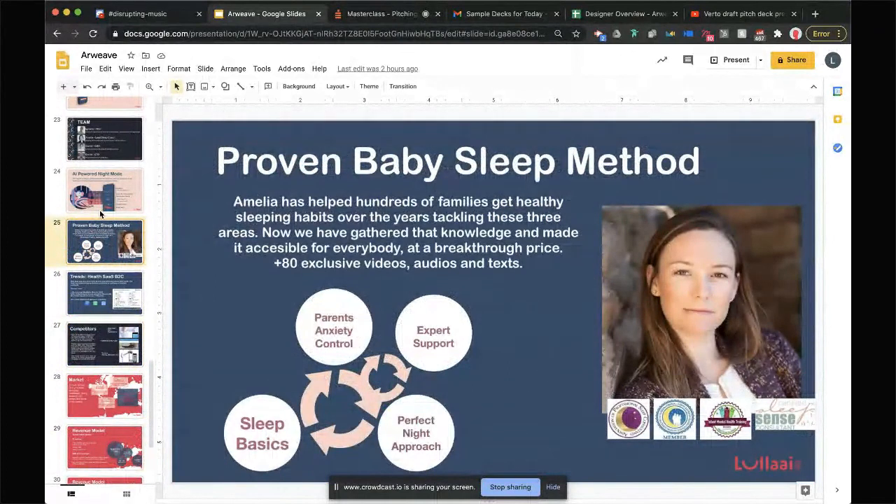
Compare the TEAM, AI Night Mode and sleep-needs slides, ending on the subscription Revenue Model
click(104, 137)
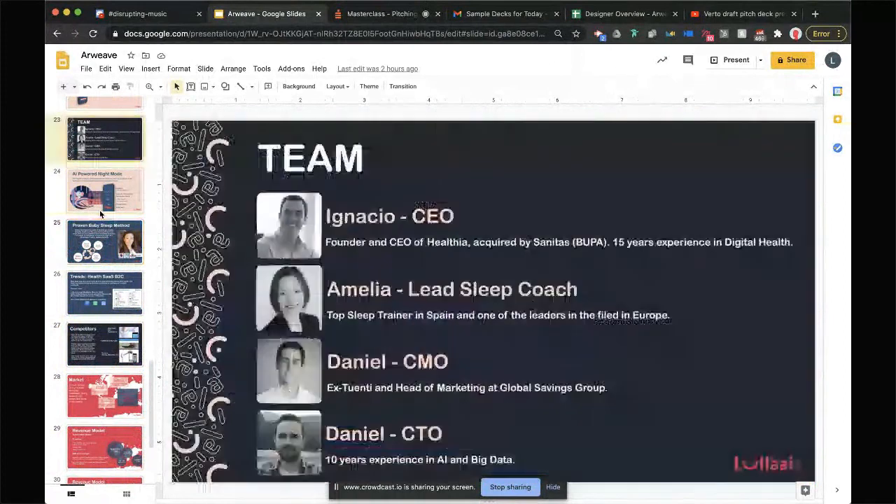
click(105, 190)
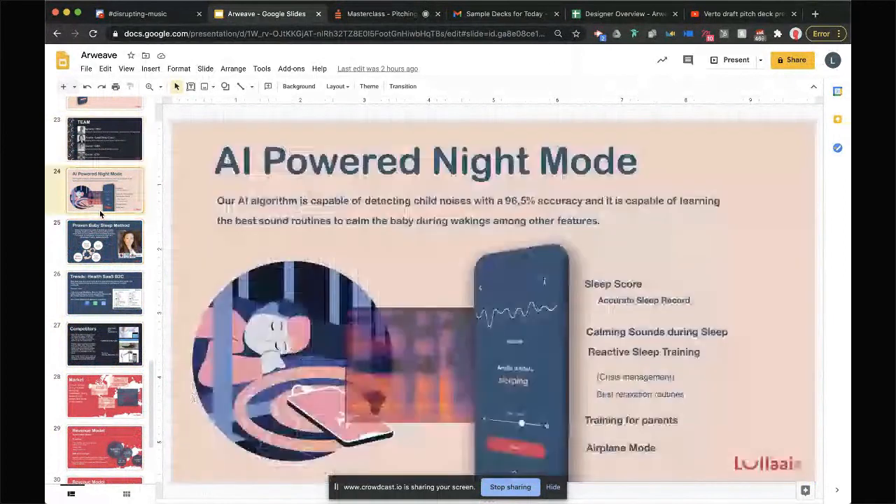
click(104, 138)
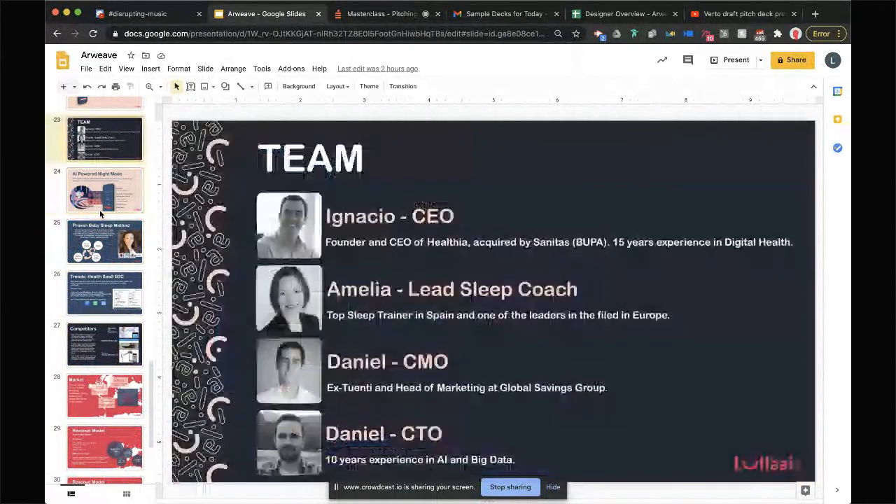
click(104, 189)
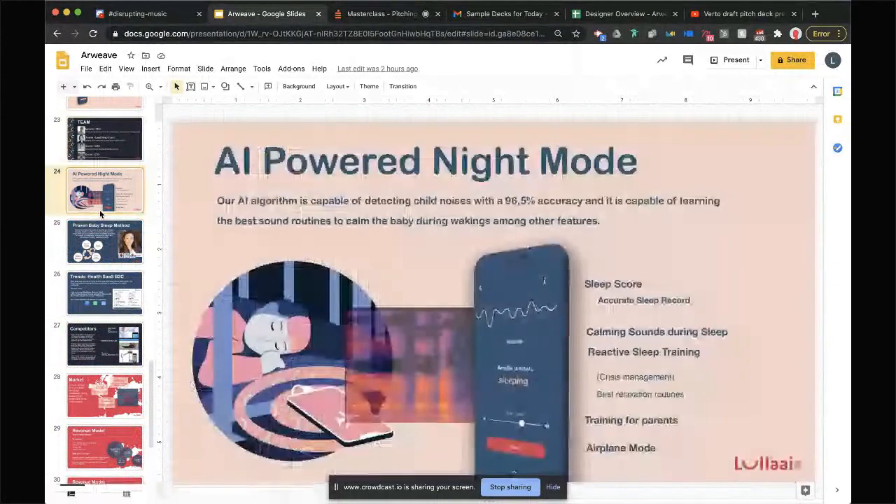
click(104, 242)
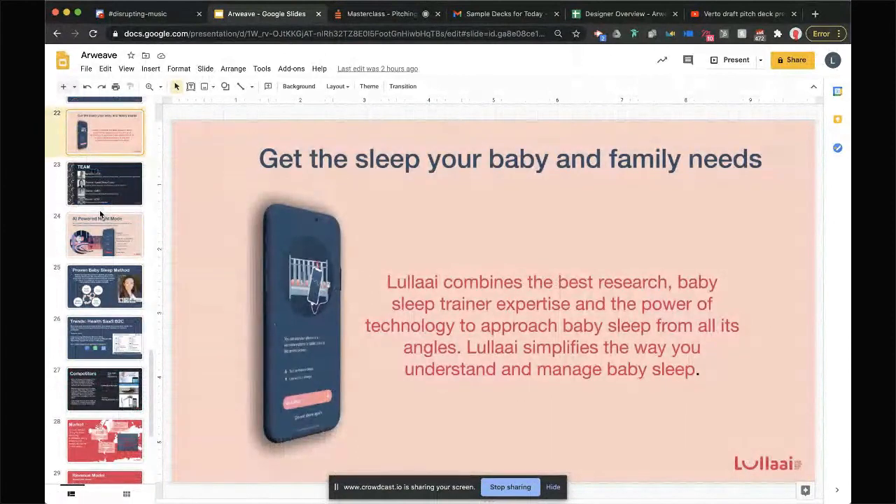
click(104, 183)
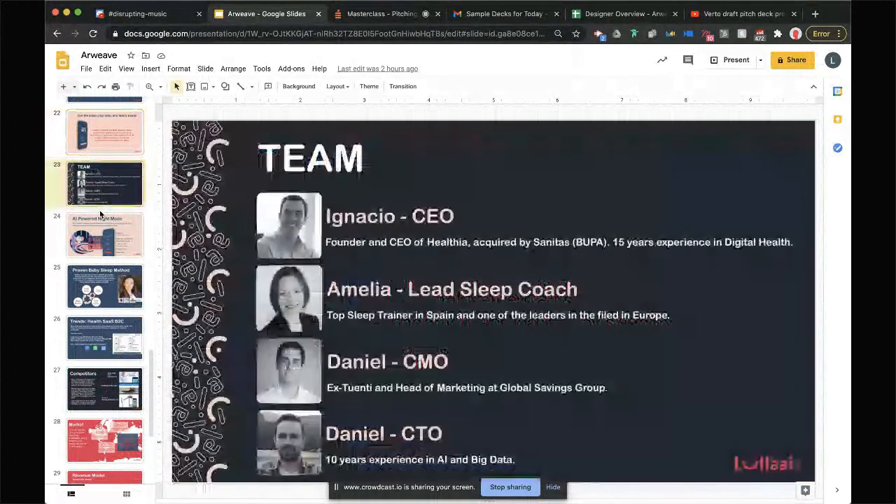
click(105, 132)
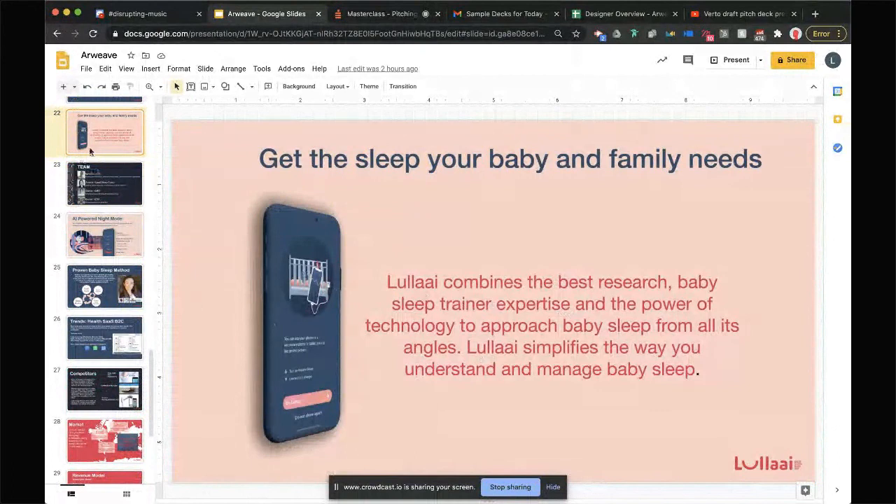
click(105, 183)
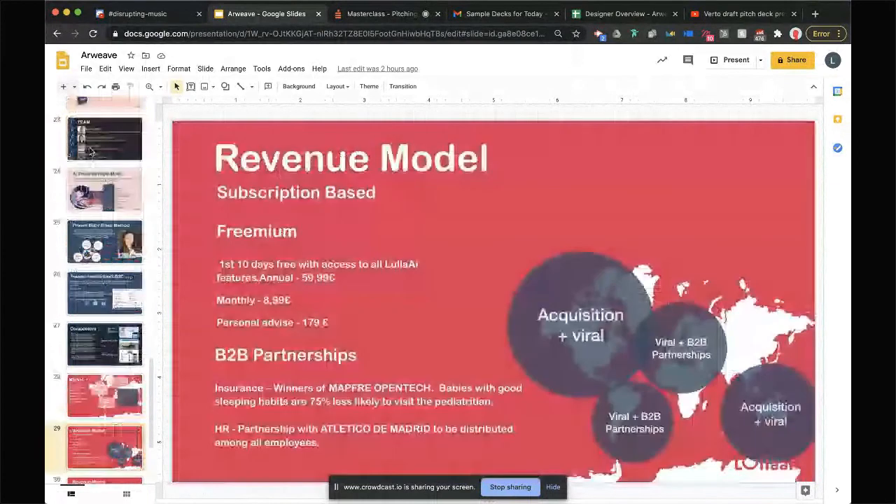
View the Market and launch-plan Revenue Model slides, then jump back to the Workshop slide
click(104, 396)
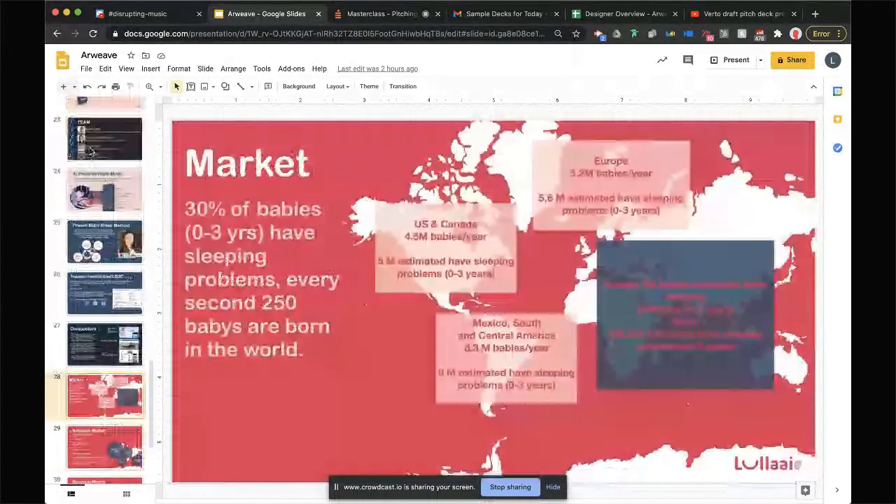
click(104, 444)
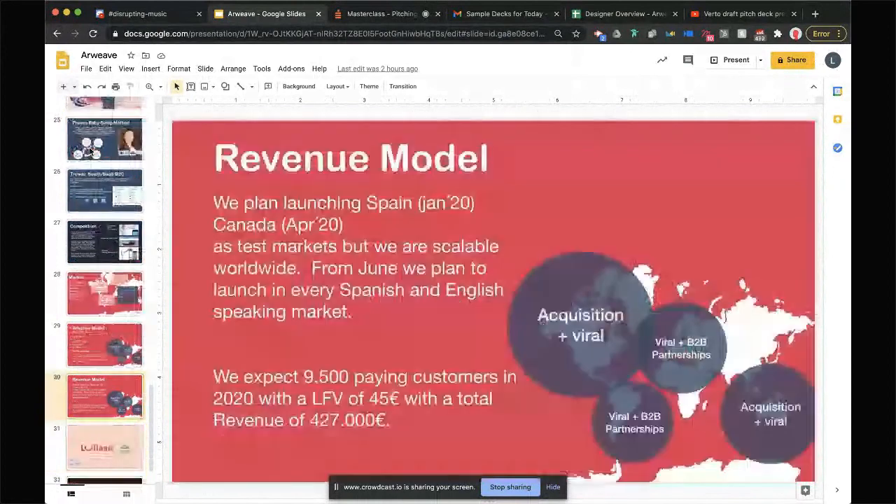
click(105, 343)
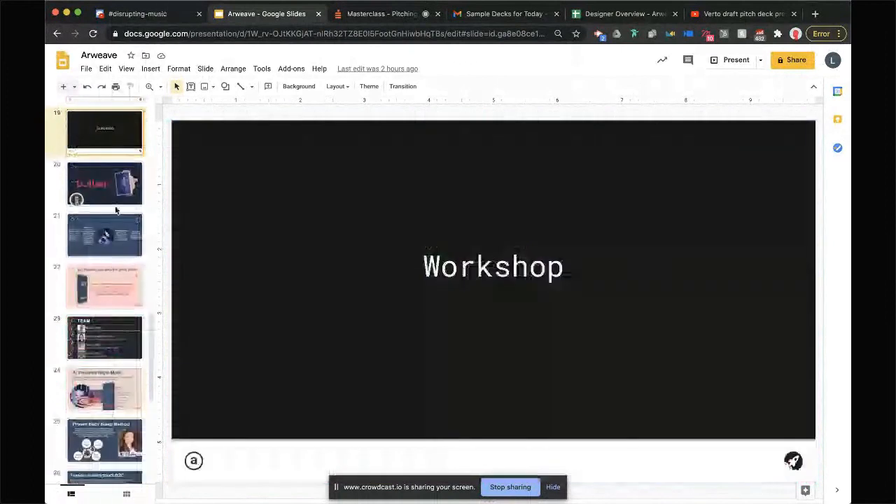
Glance at the baby sleep facts slide and the Crowdcast session, then return to the deck
click(104, 235)
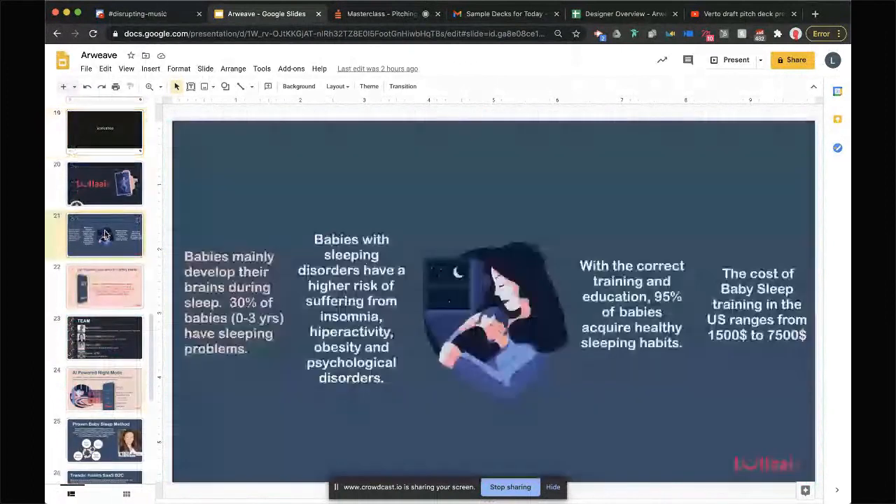
click(381, 13)
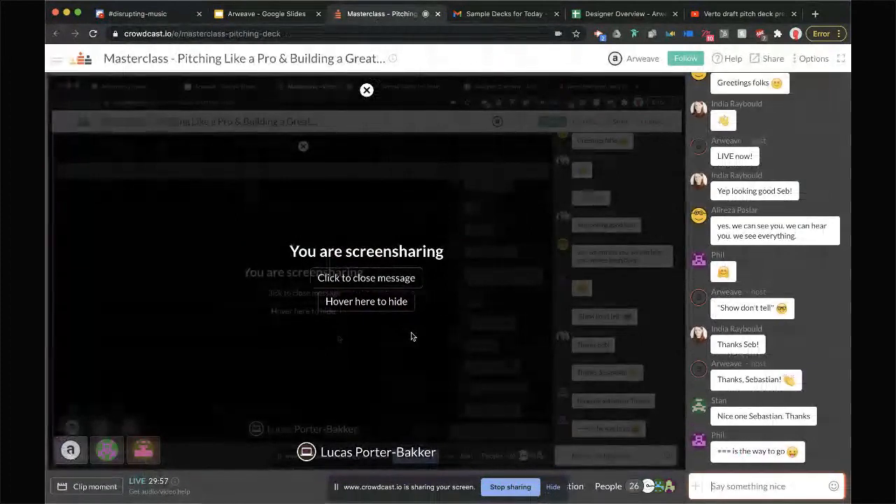
click(264, 13)
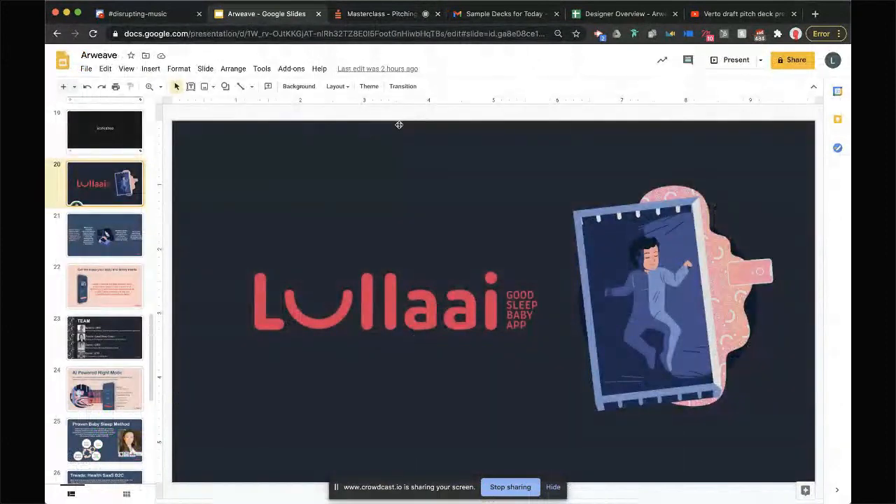
Show slide 21 of baby sleep facts, briefly checking the Crowdcast session
click(105, 235)
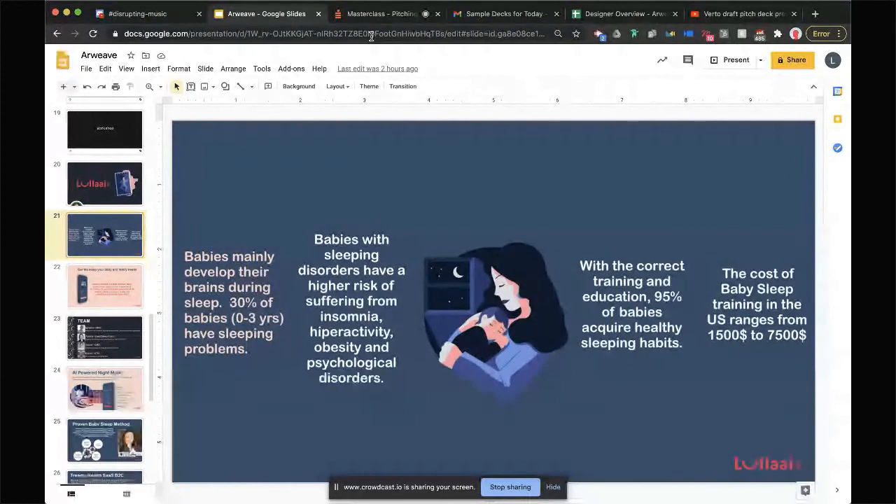
click(381, 13)
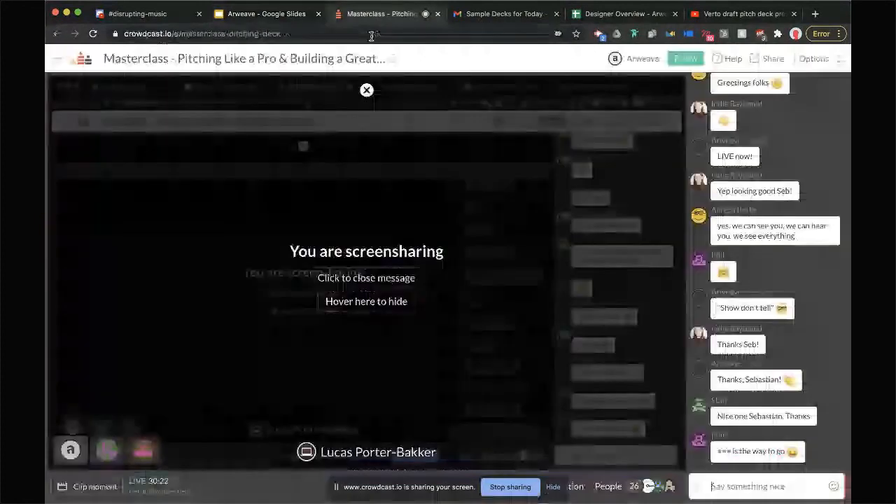
click(266, 14)
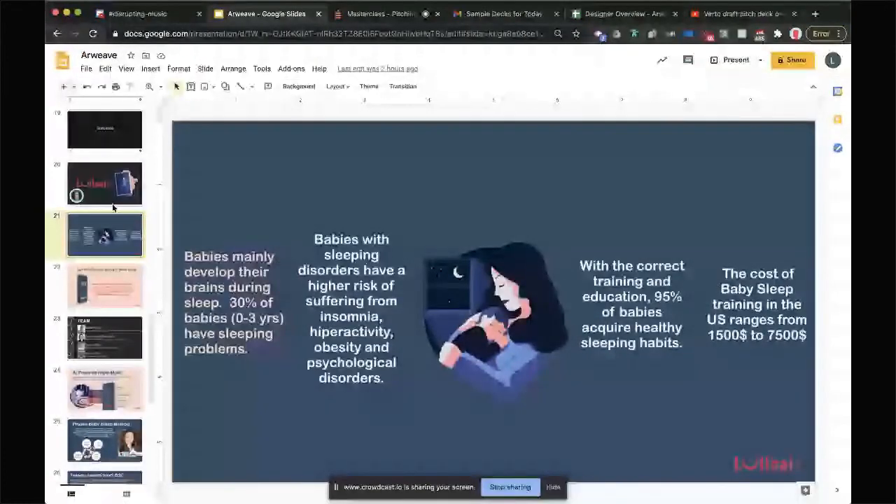
Review the launch-plan Revenue Model and Market slides, then show the Techstars closing slide
click(105, 285)
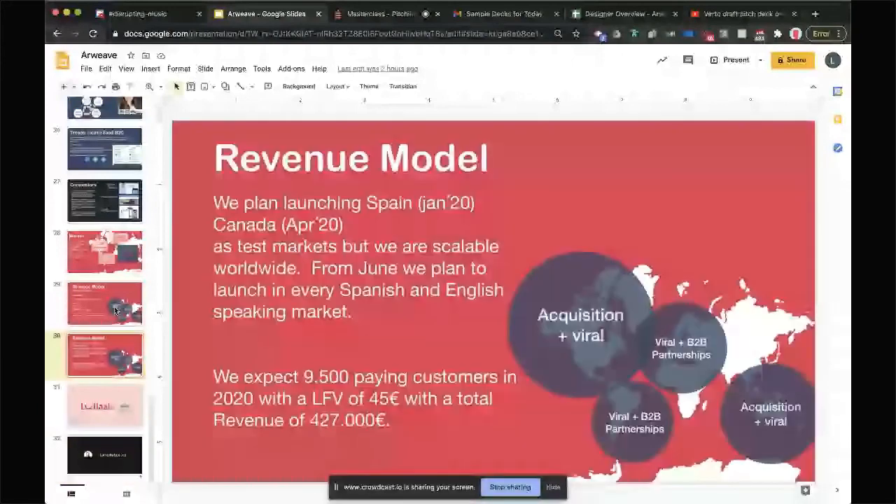
click(104, 251)
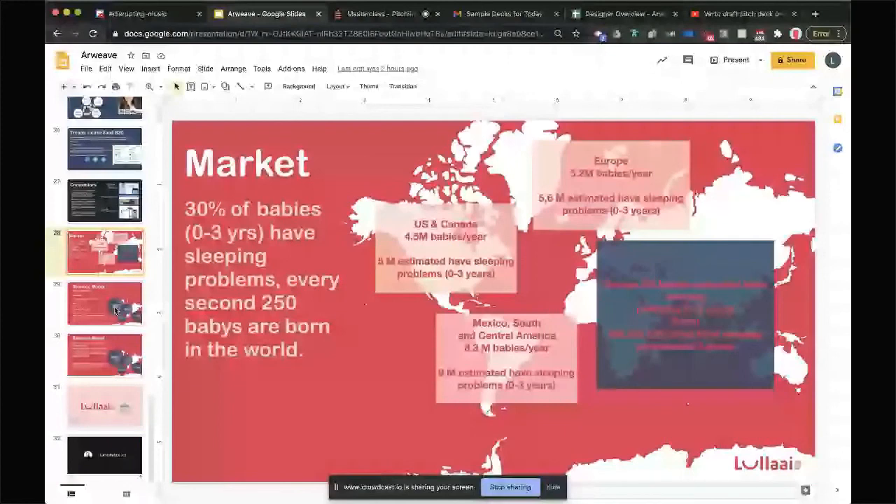
click(104, 132)
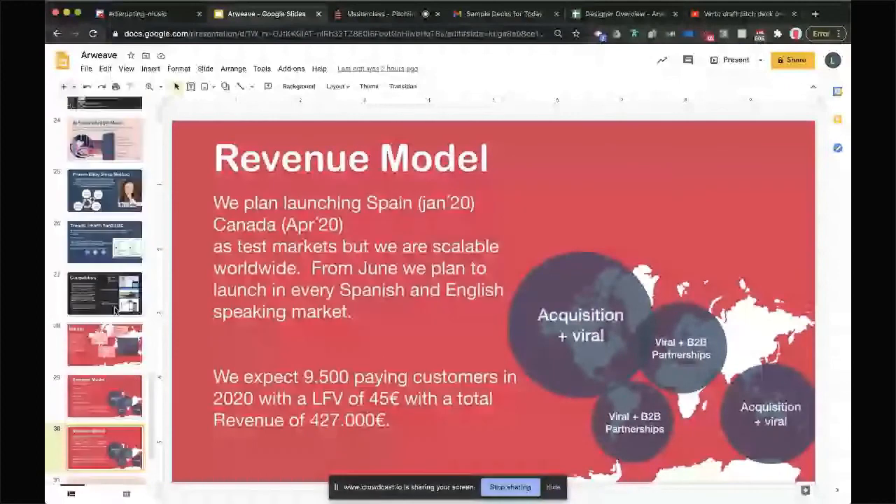
click(104, 446)
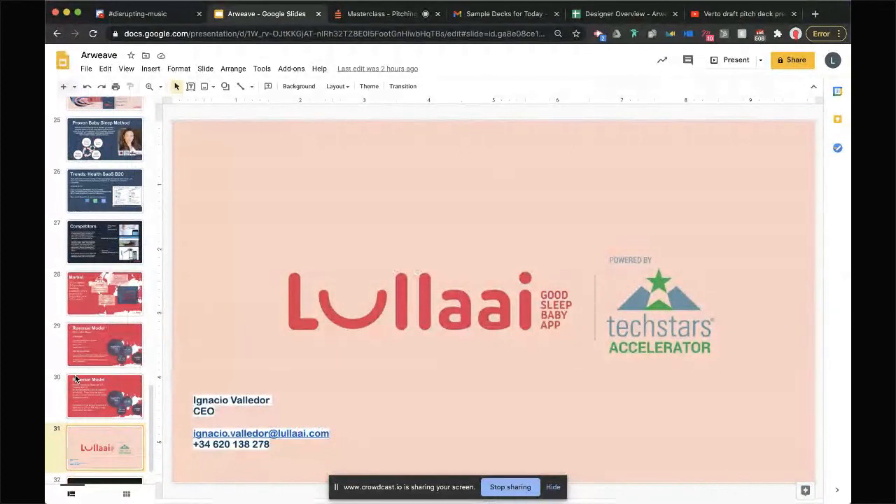
Flip back through the Revenue Model, Market and Health SaaS trends slides, then show slide 32
click(104, 395)
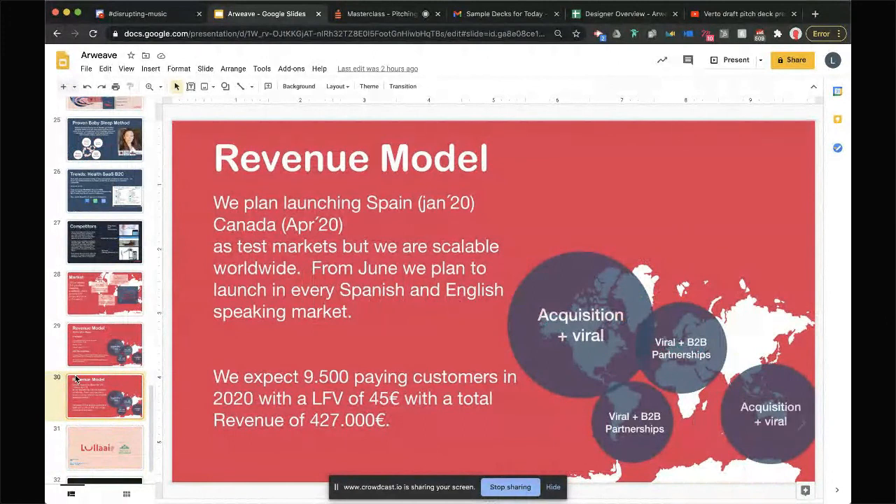
click(105, 343)
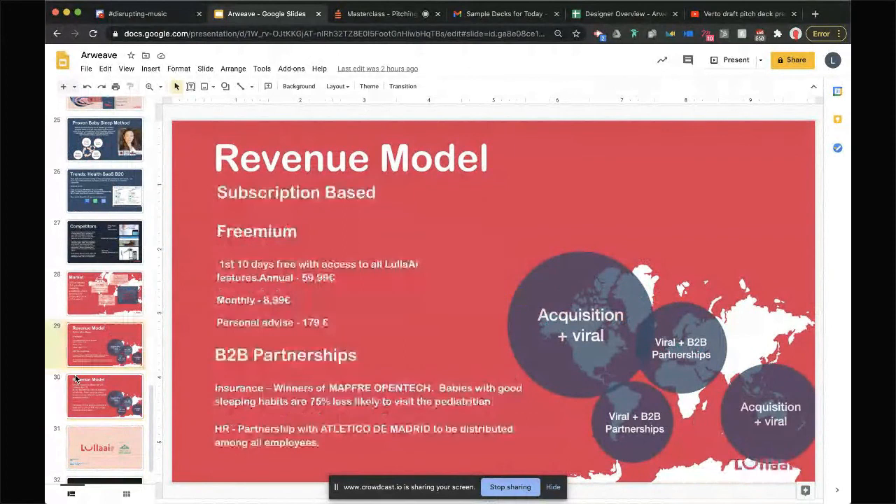
click(104, 292)
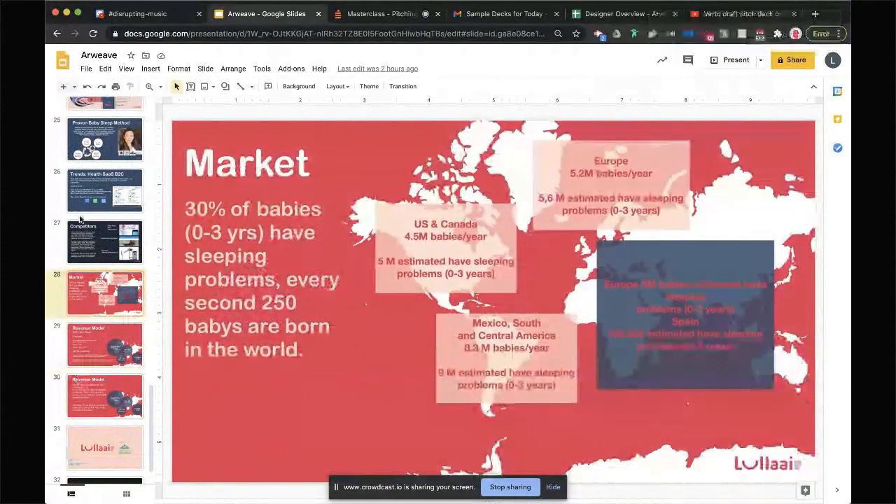
click(105, 190)
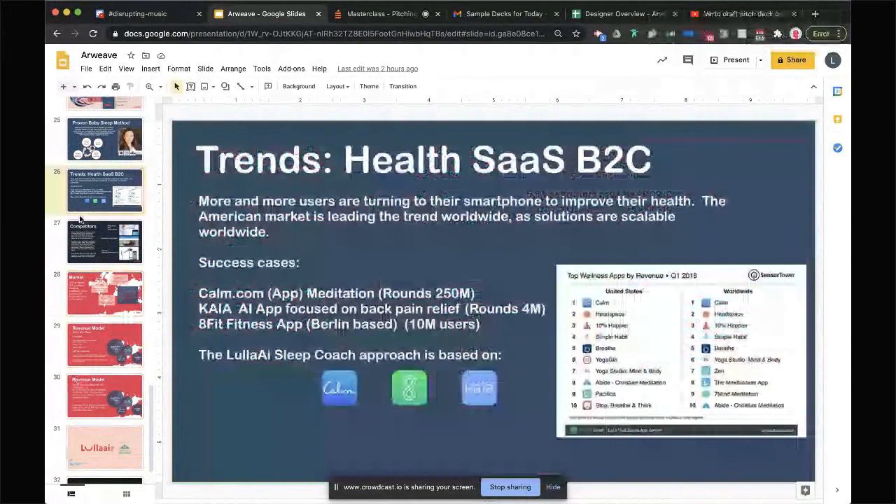
click(381, 13)
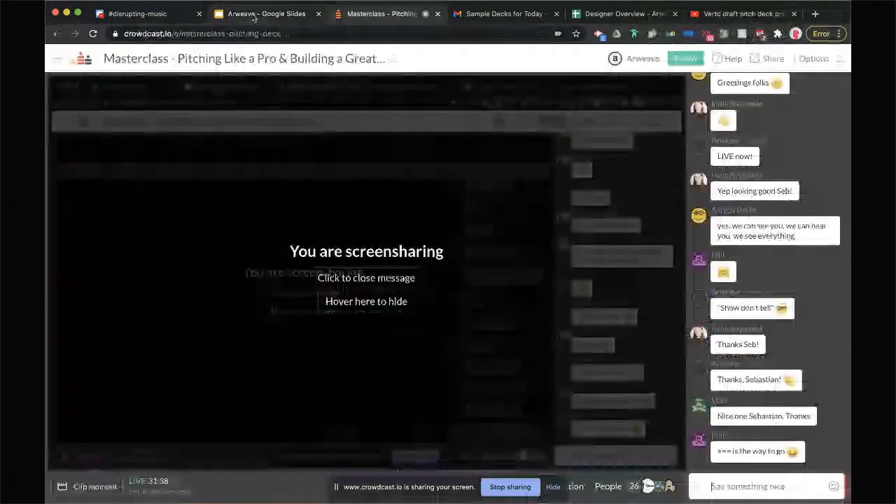
click(263, 13)
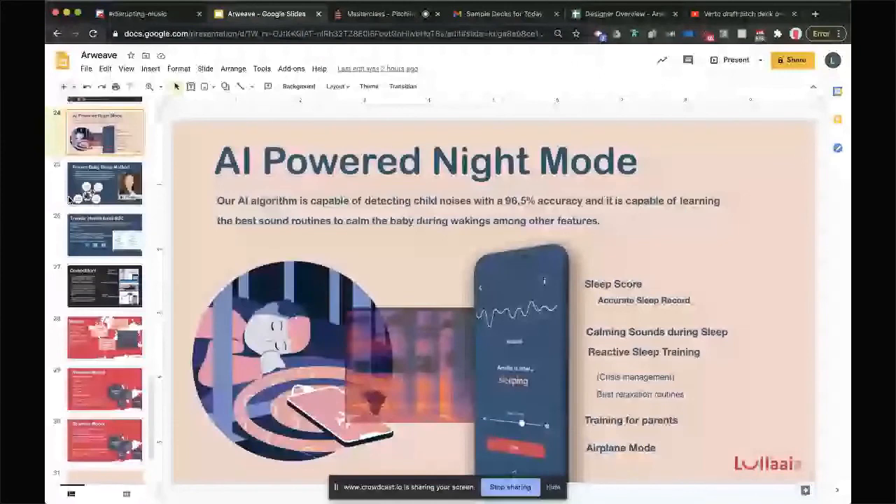
click(104, 455)
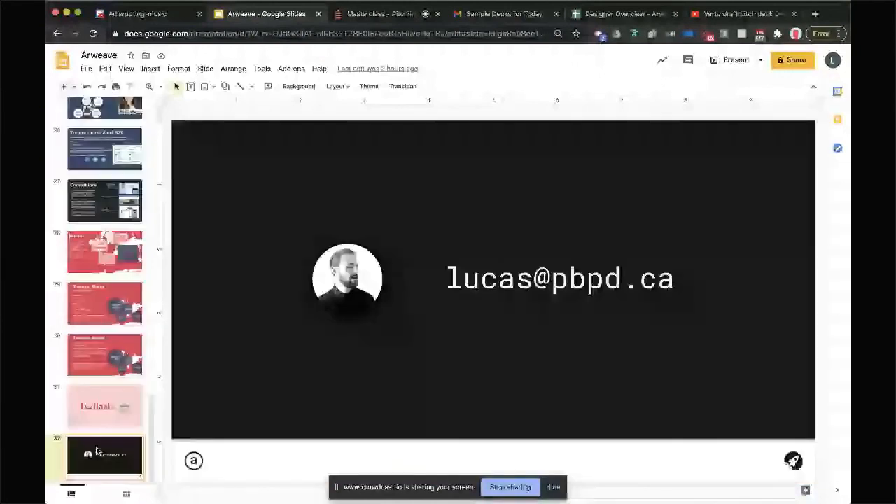